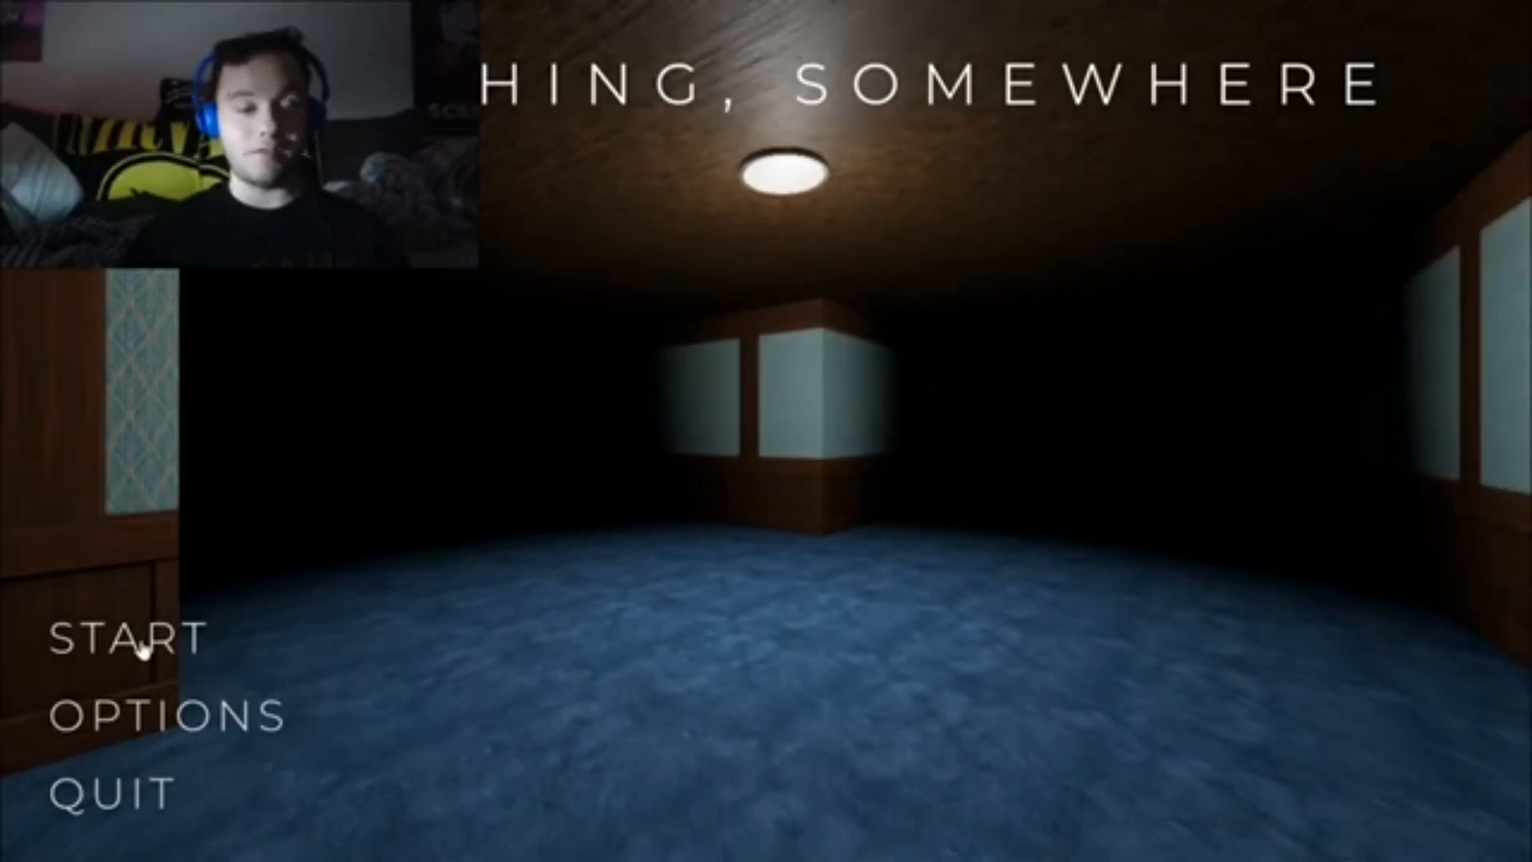
left_click(128, 652)
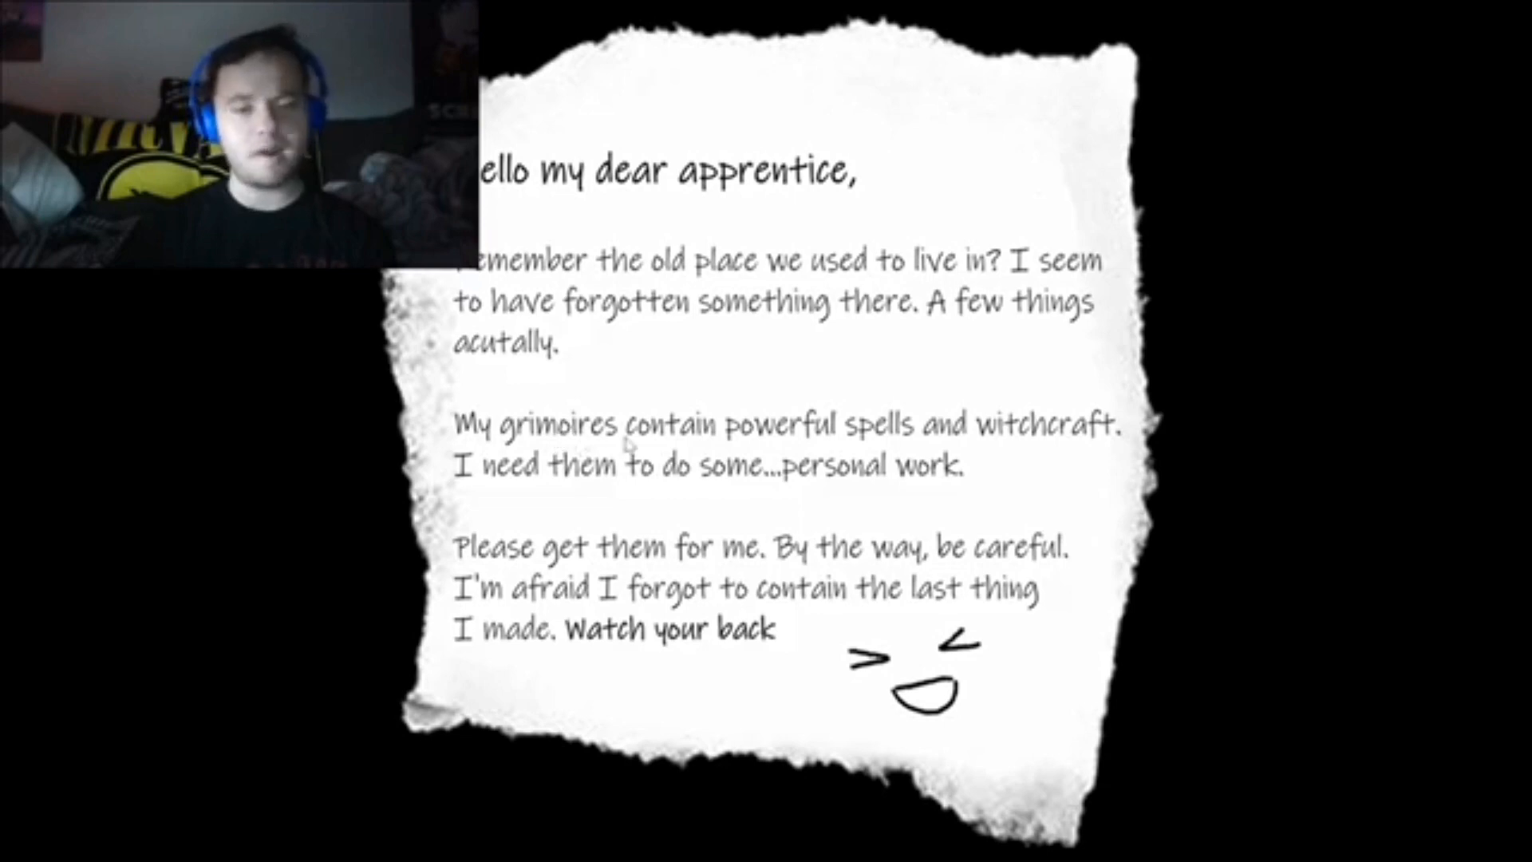
mouse_move(1082, 499)
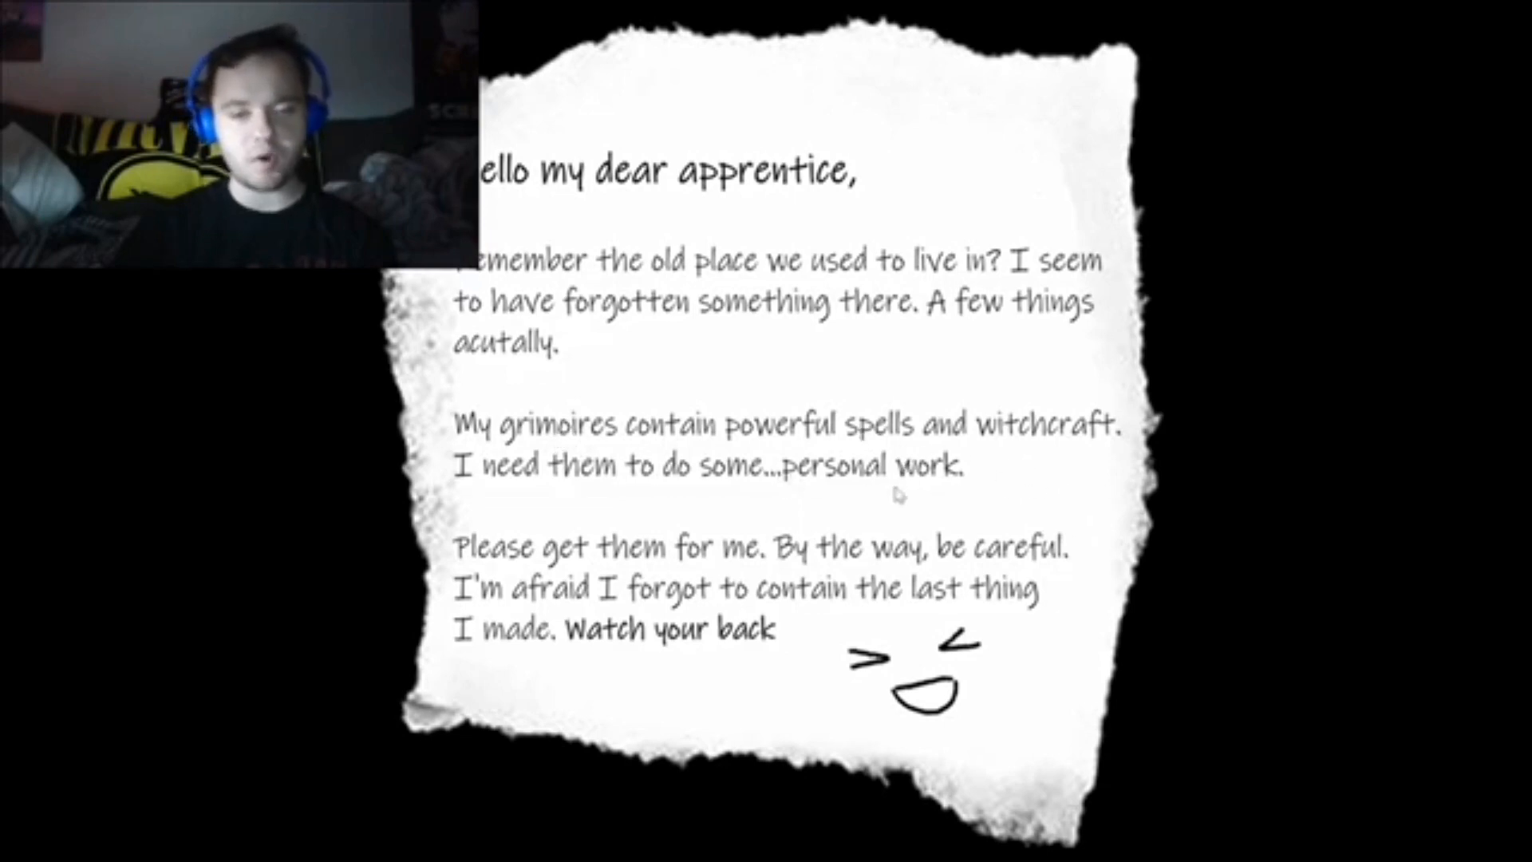
mouse_move(774, 571)
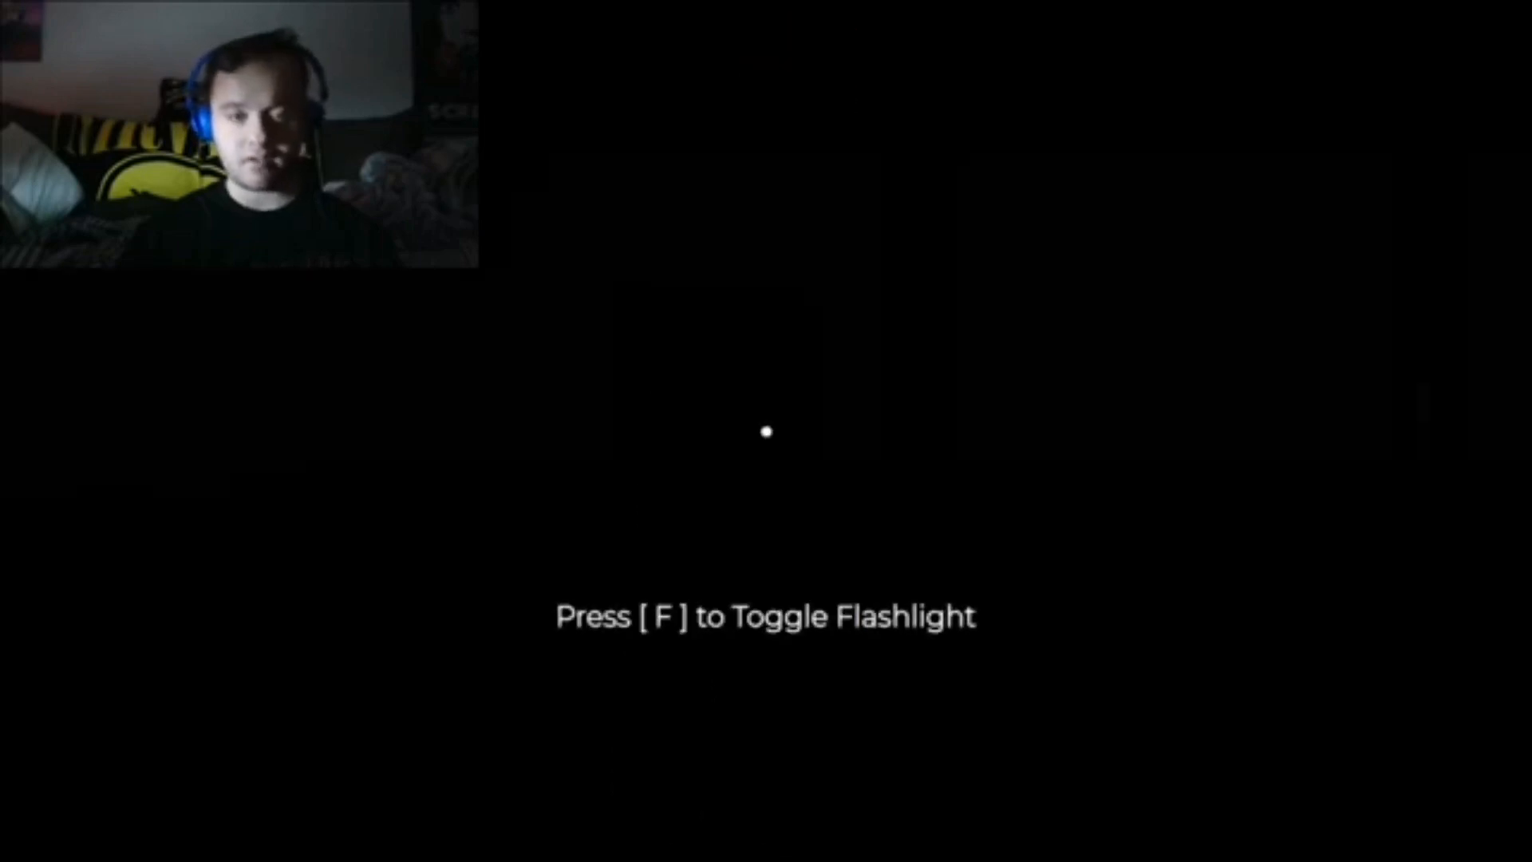
key("f")
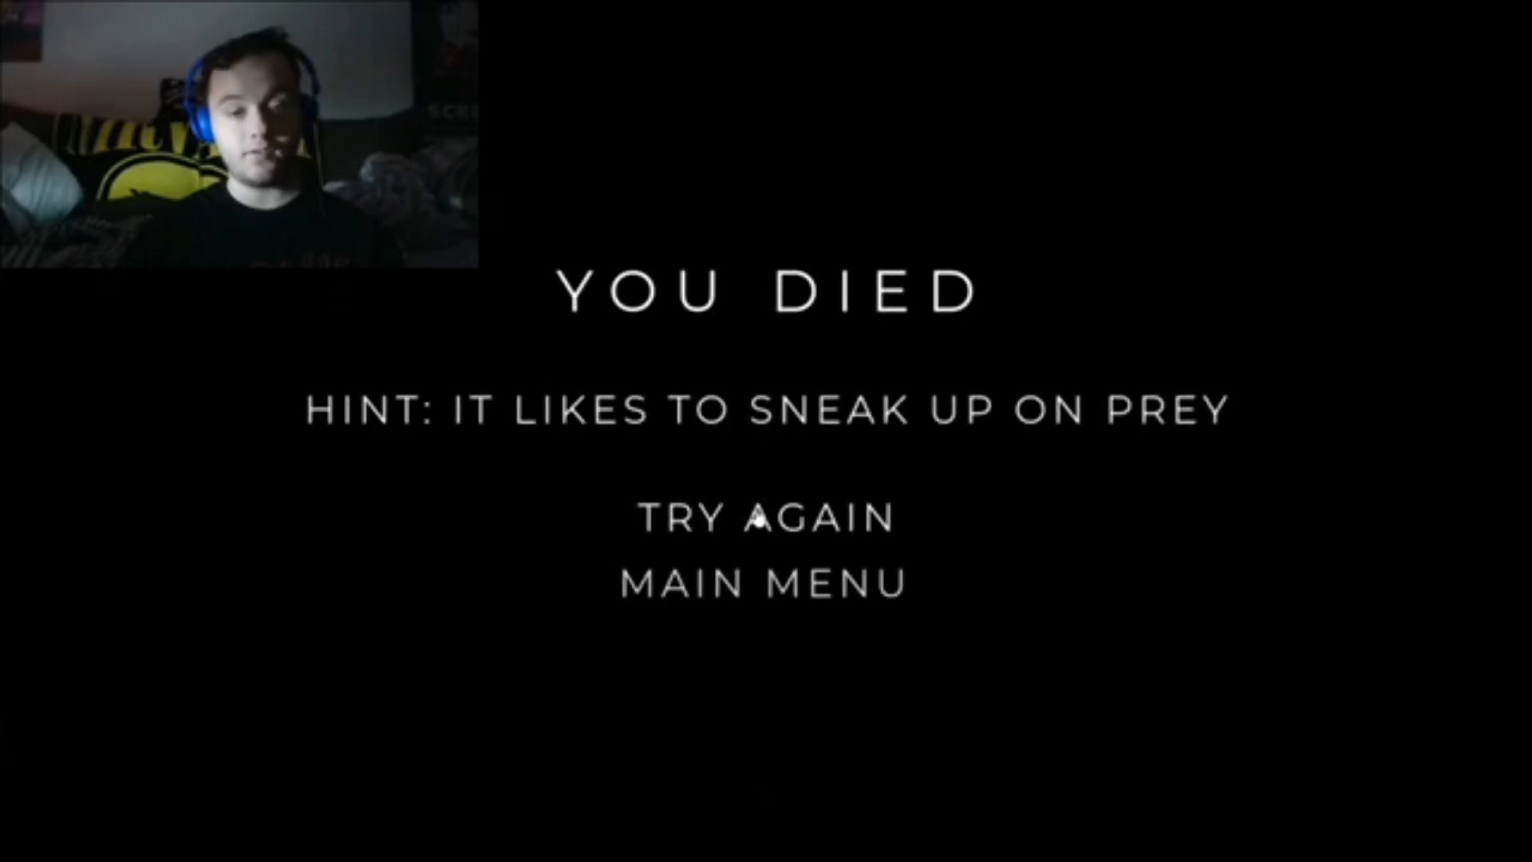
left_click(765, 524)
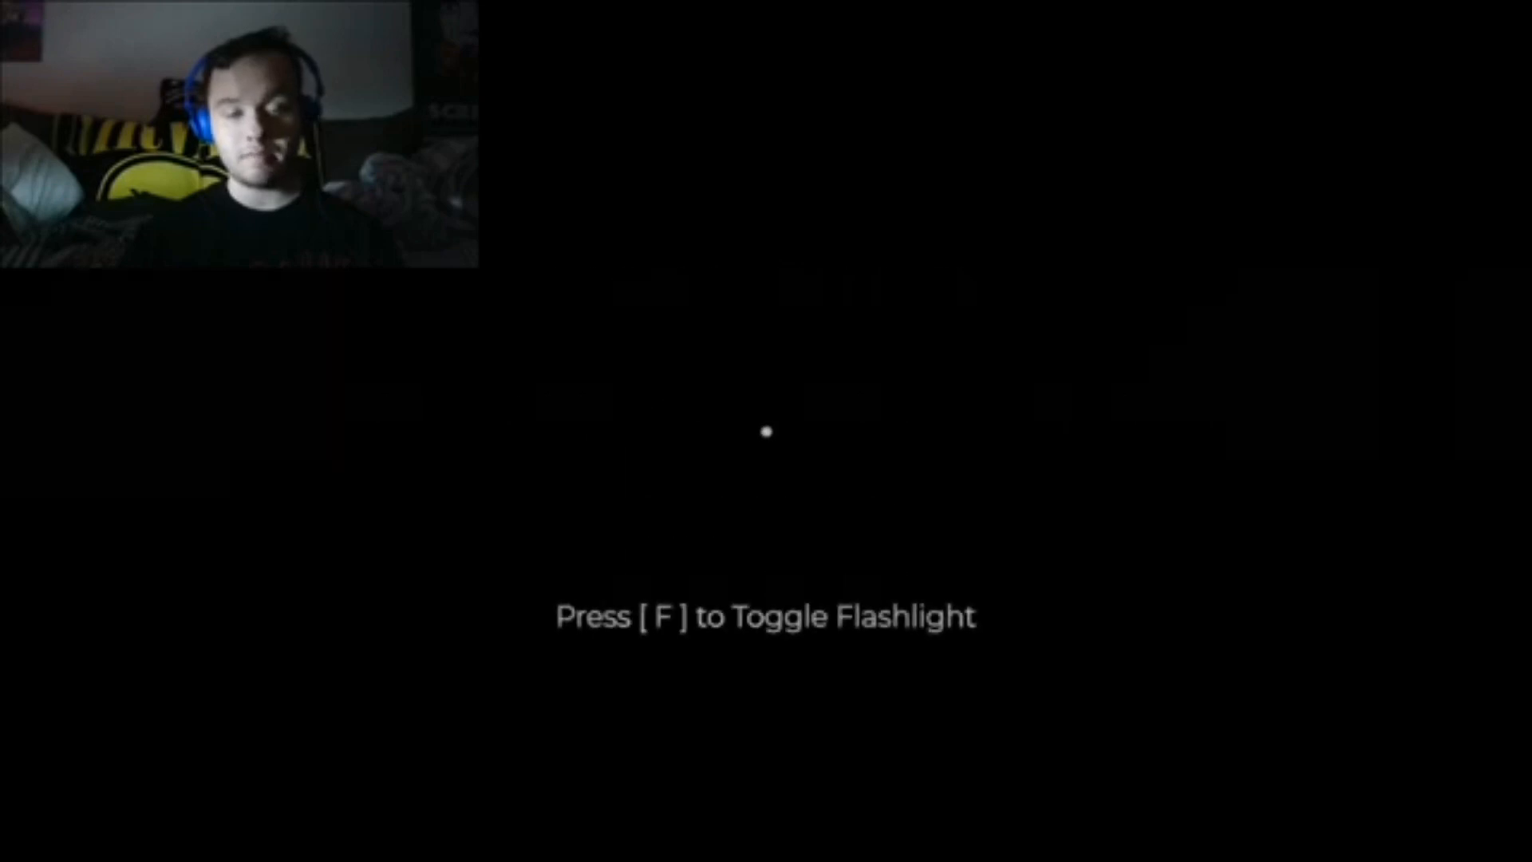
key("f")
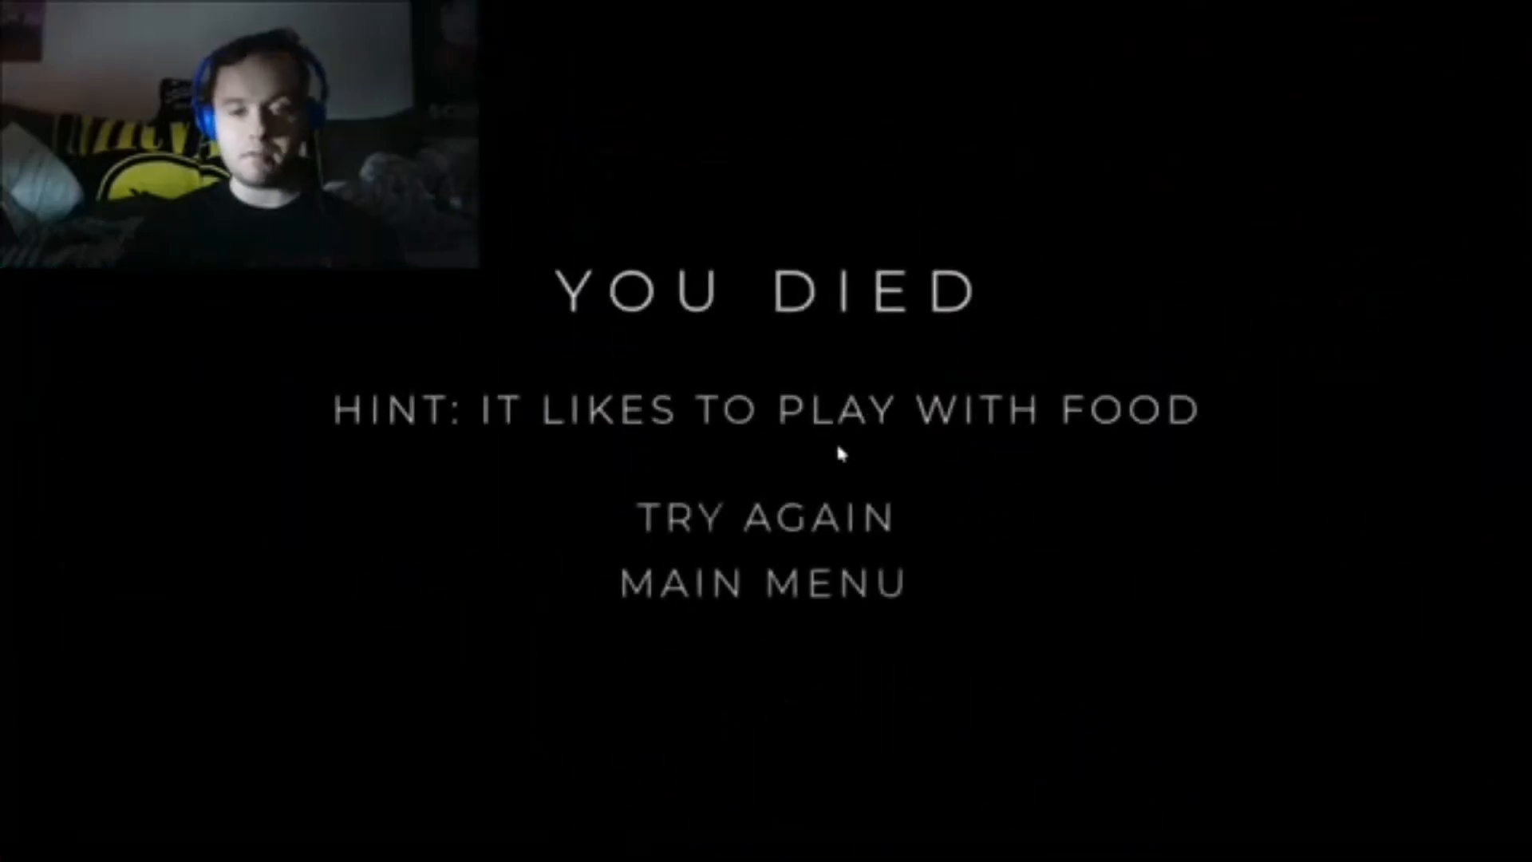
left_click(761, 517)
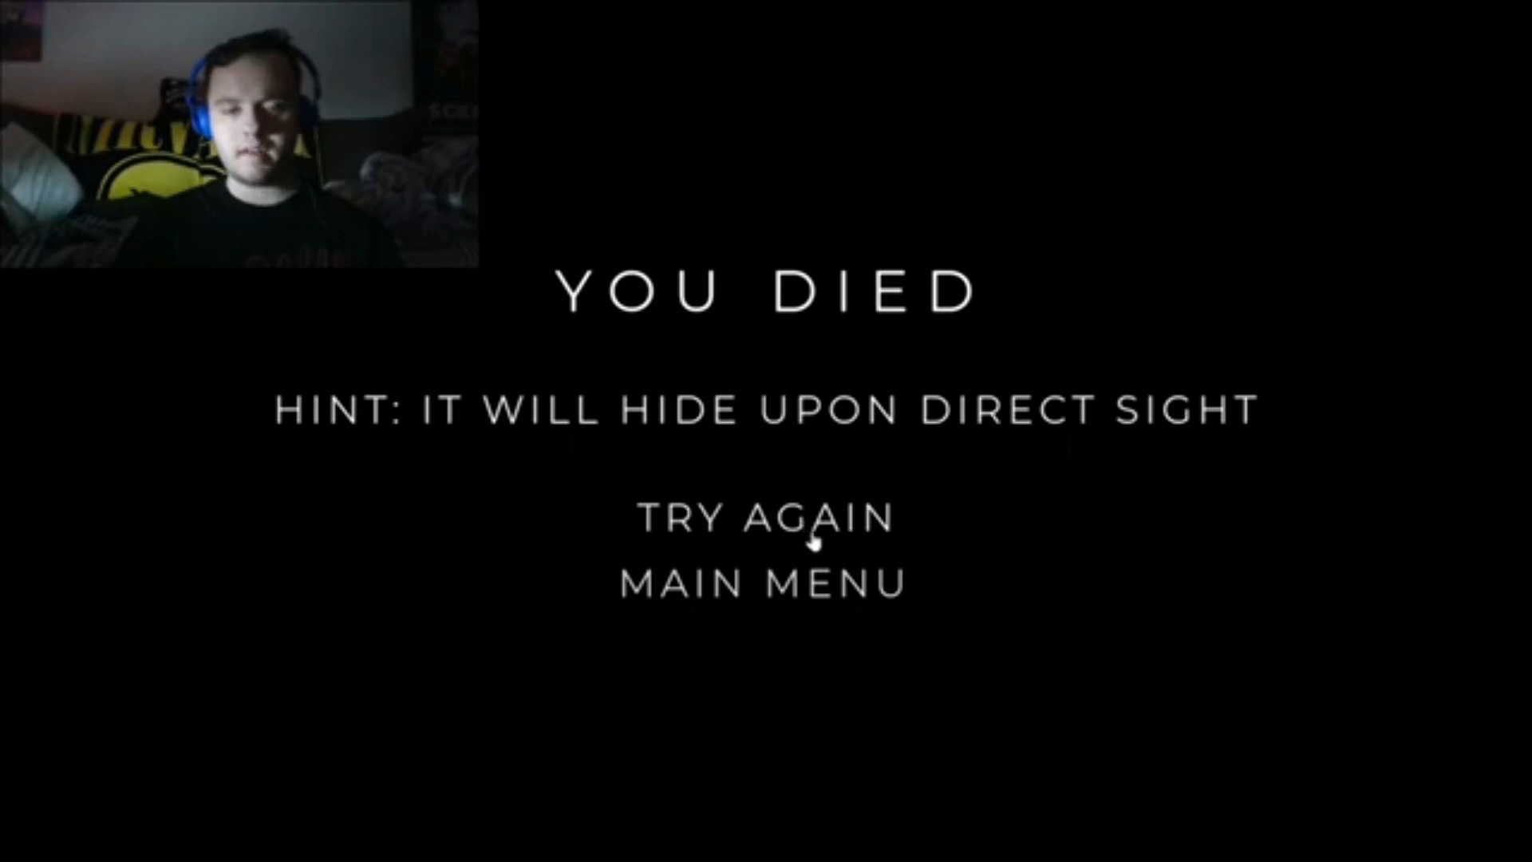
left_click(764, 518)
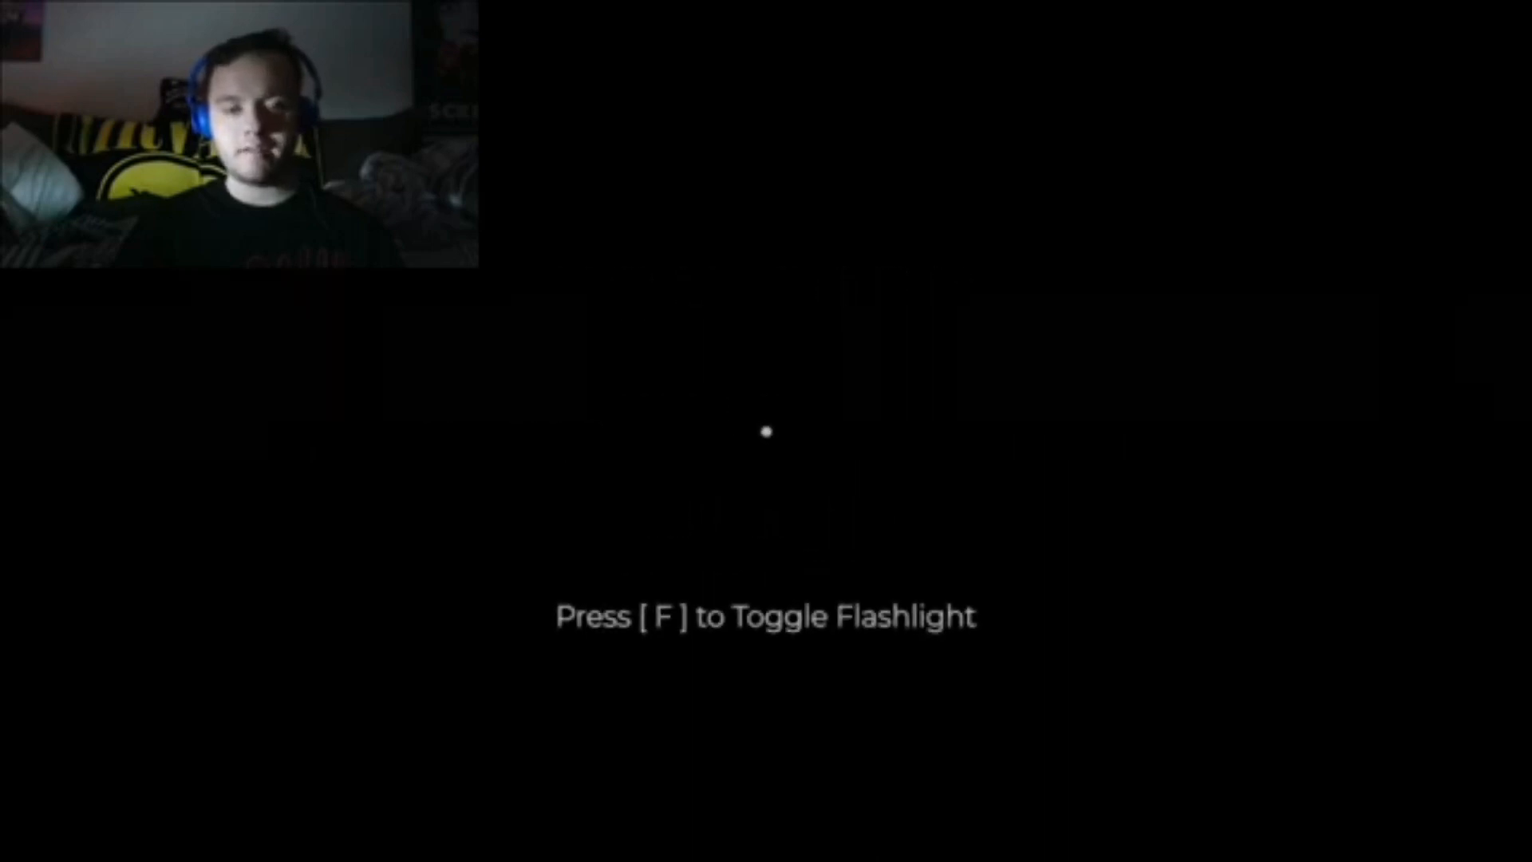
key("f")
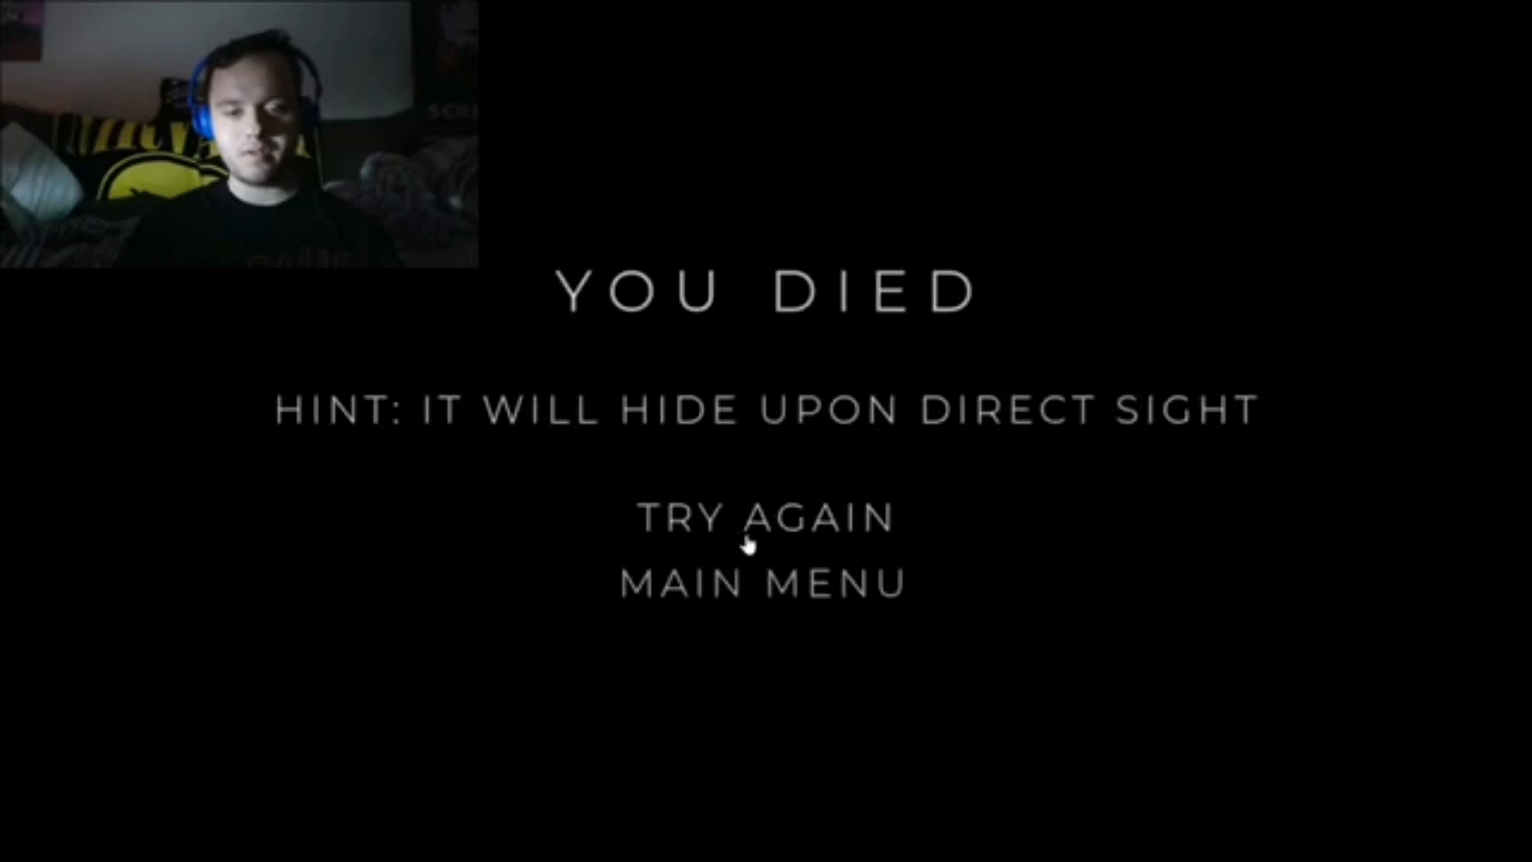
left_click(758, 515)
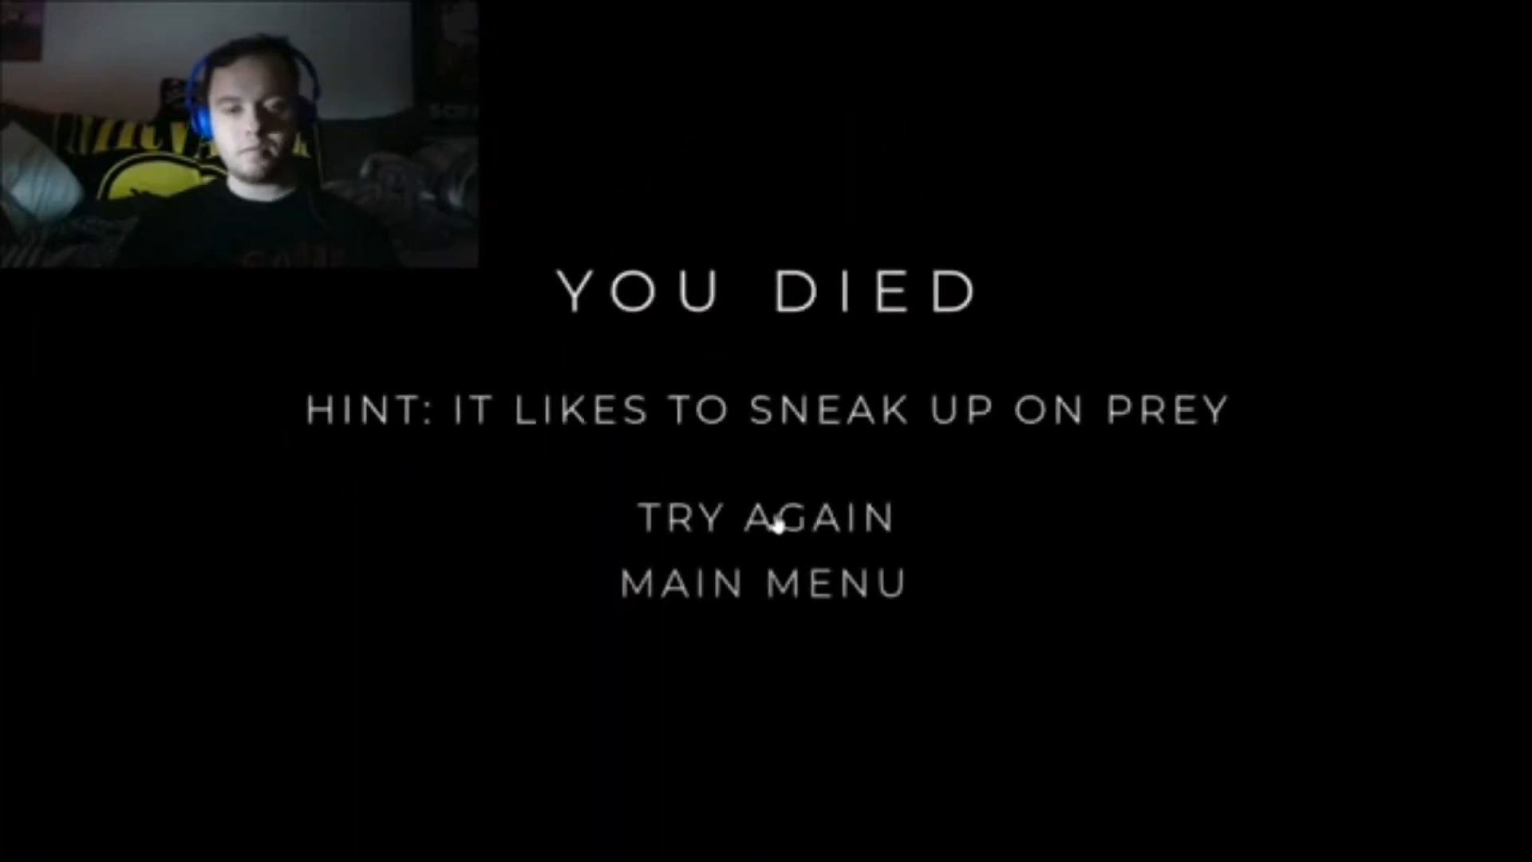
left_click(766, 523)
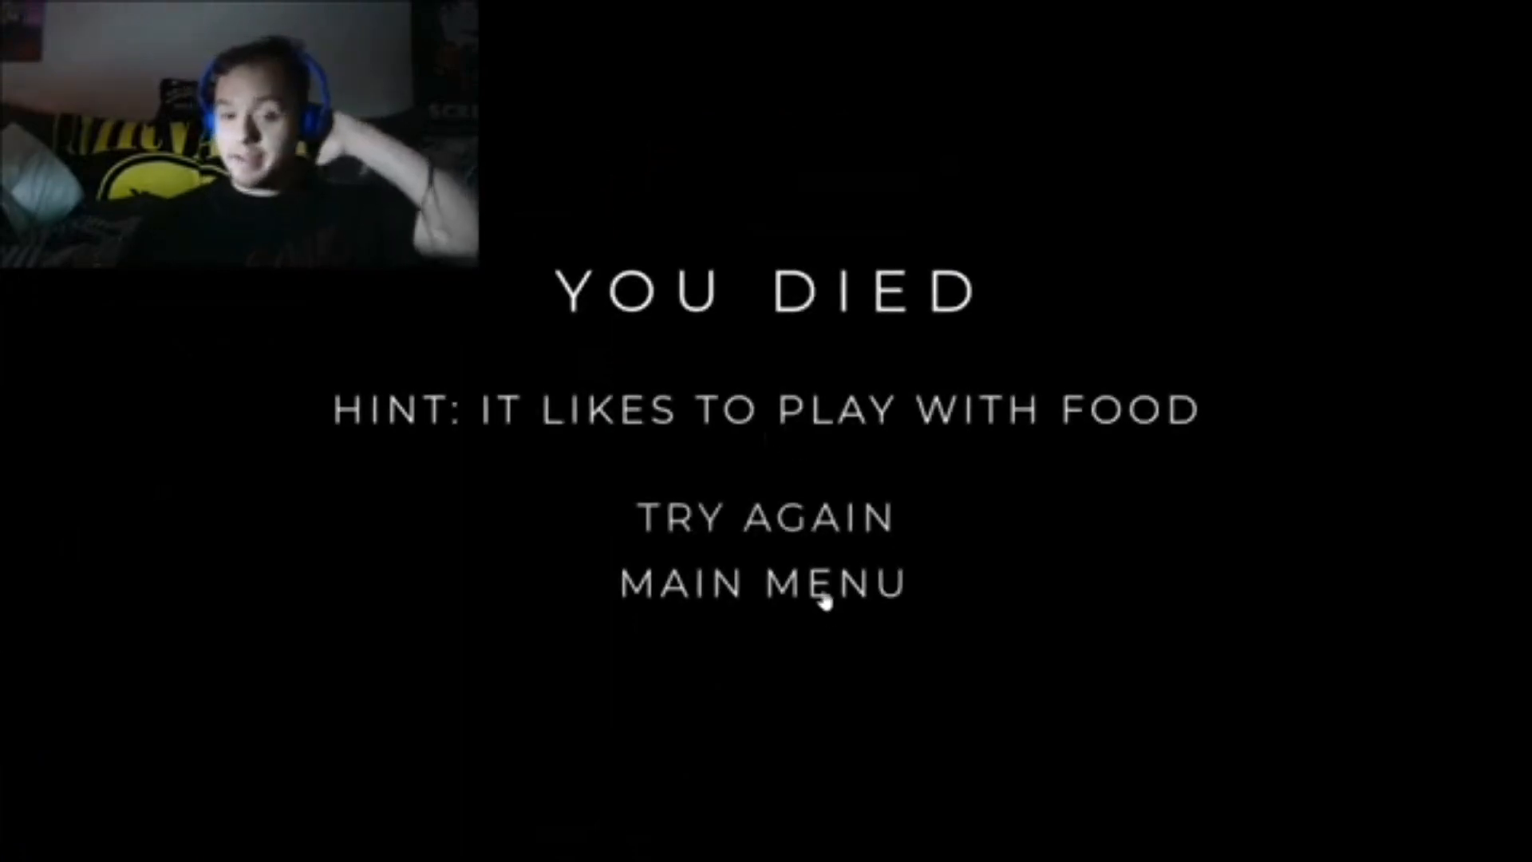
left_click(763, 581)
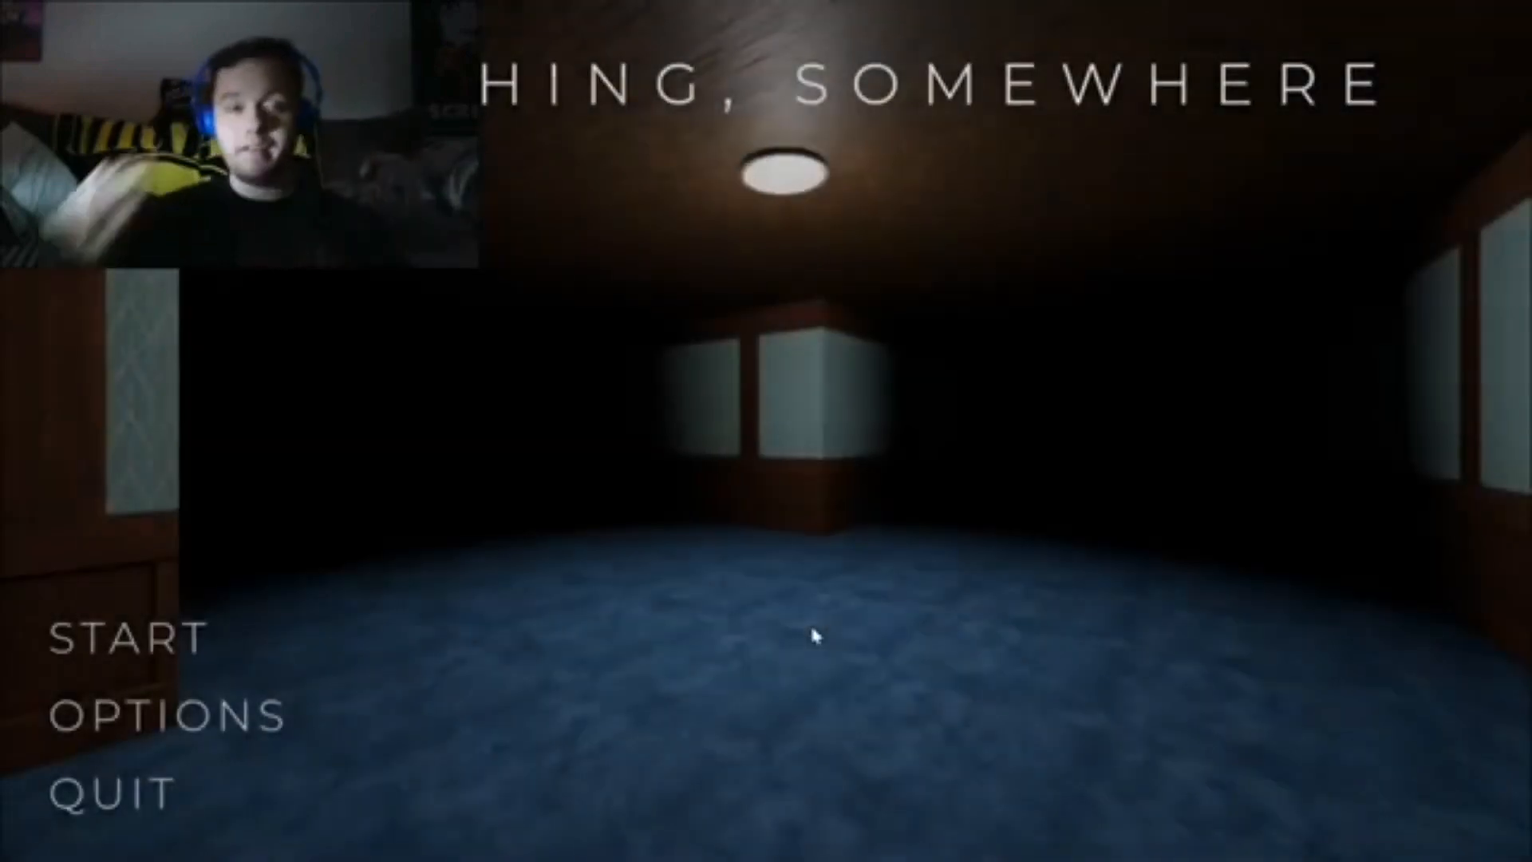